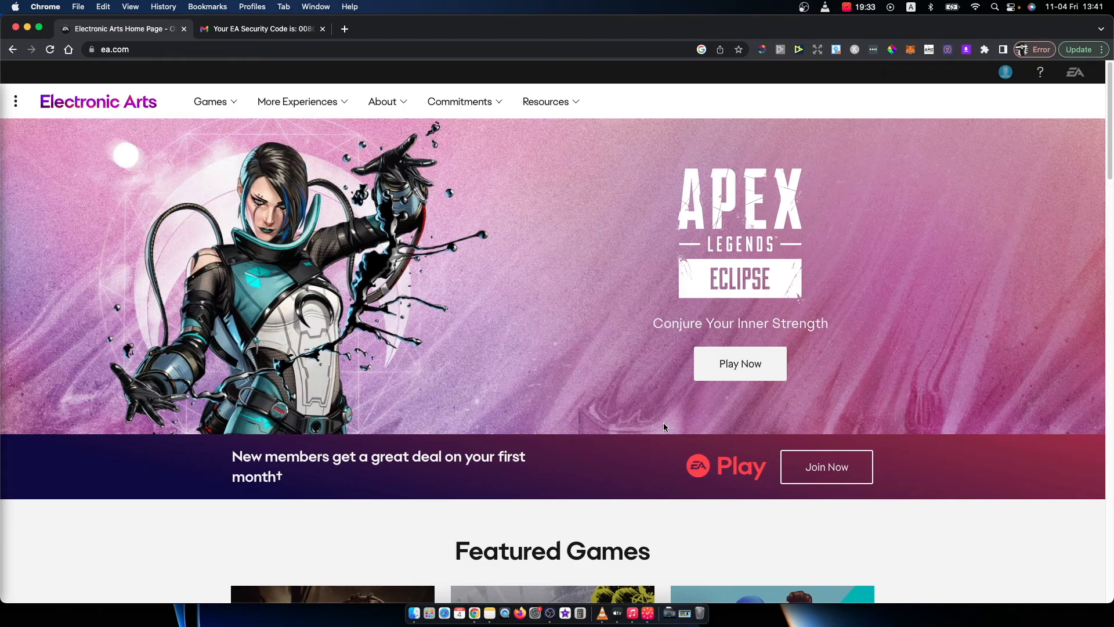
mouse_move(348, 403)
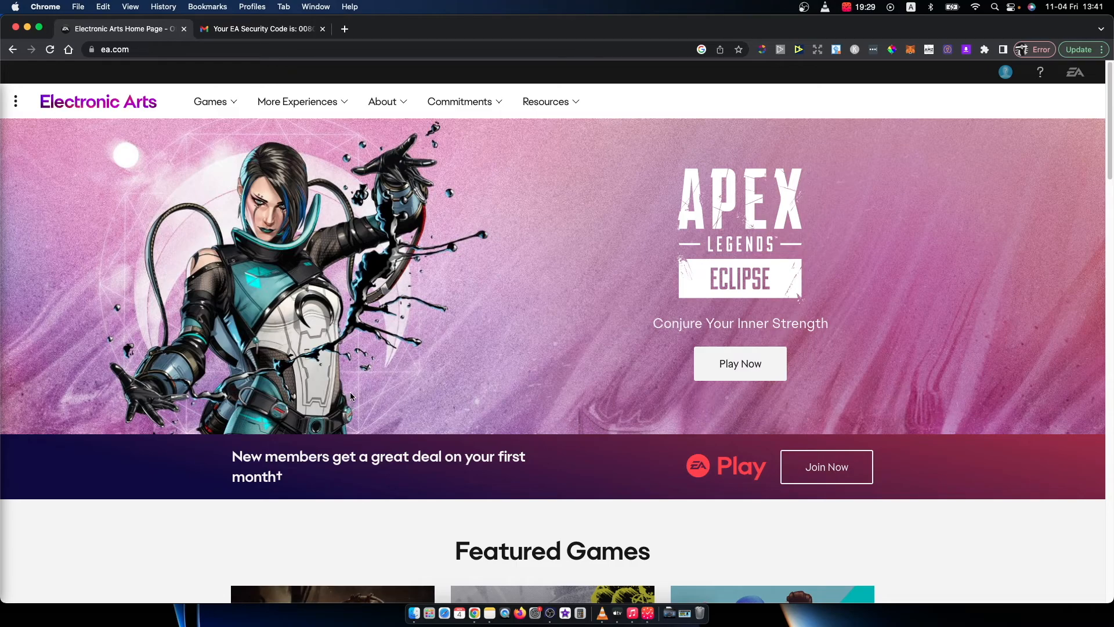
mouse_move(278, 311)
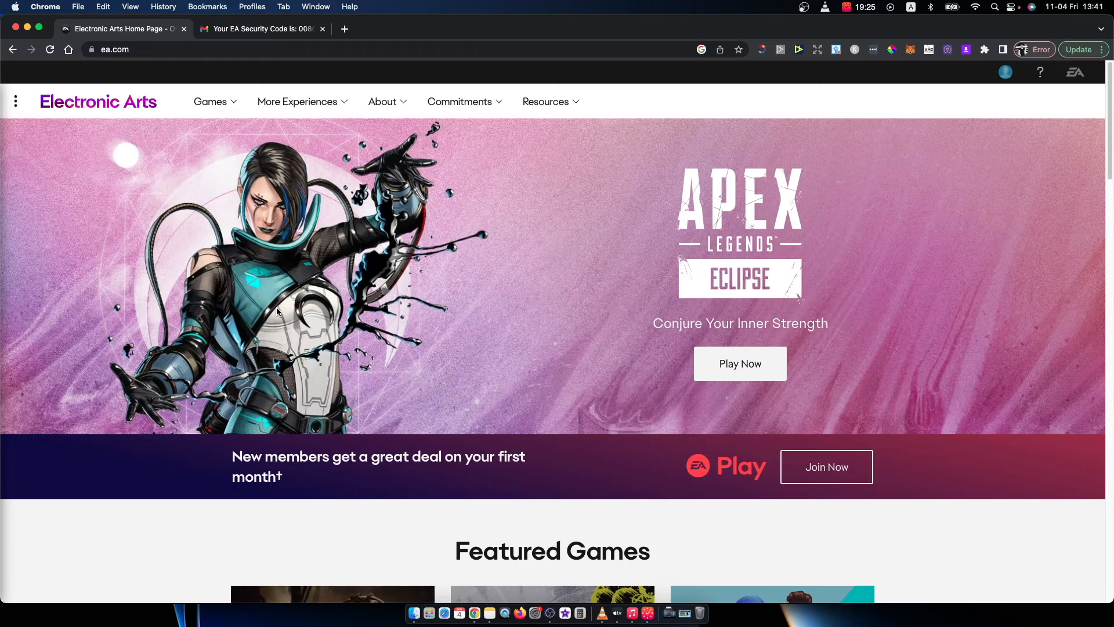
mouse_move(295, 340)
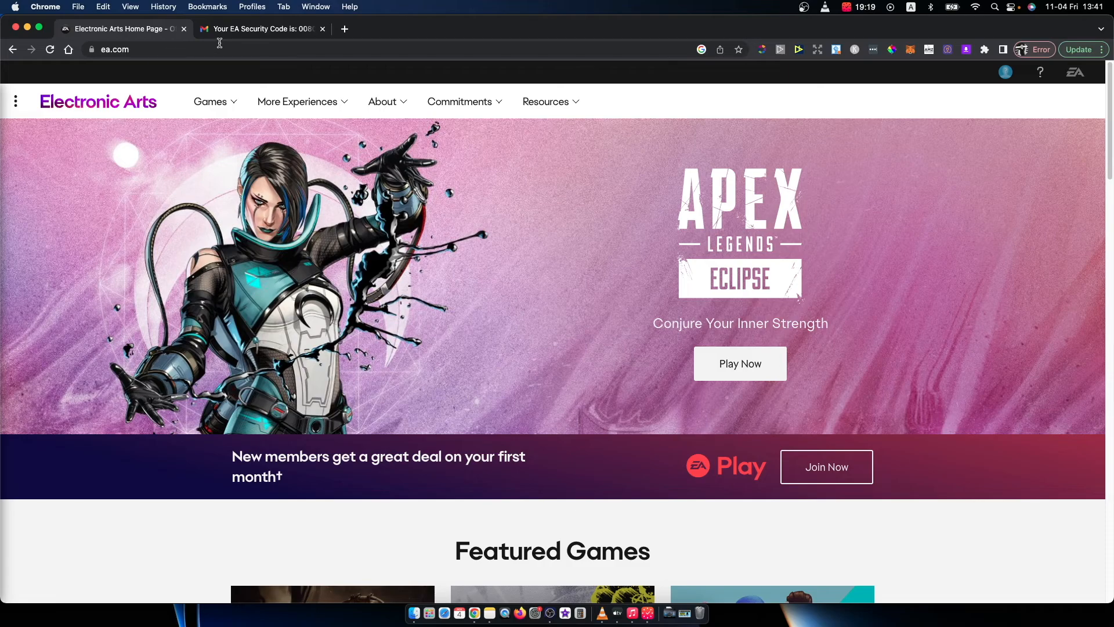
mouse_move(217, 44)
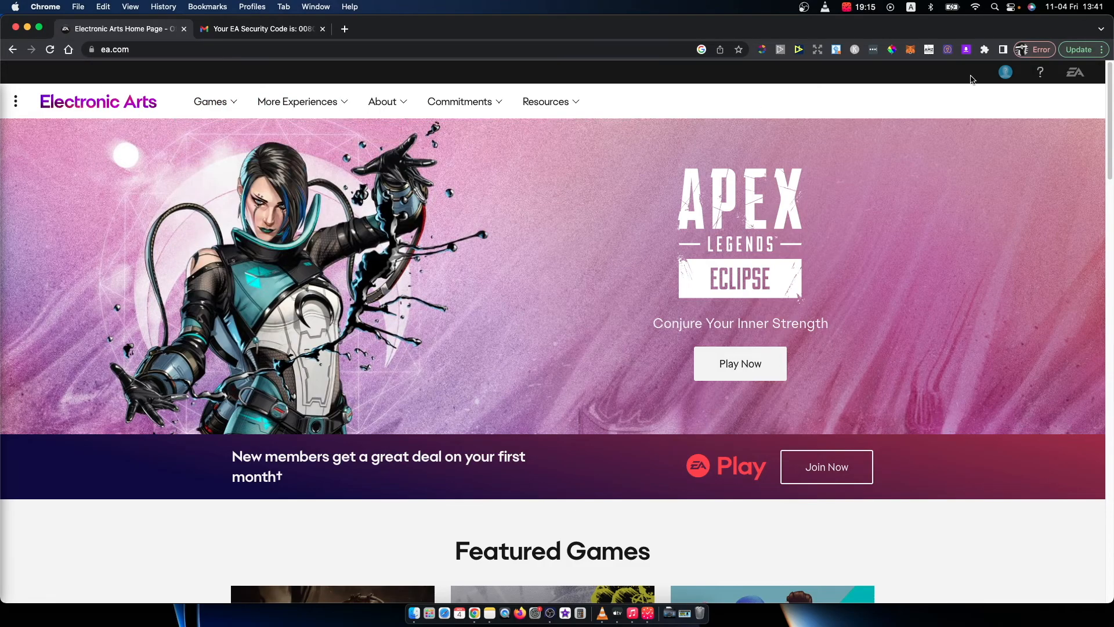
- Reach the My Account: About Me page from the profile menu's Account Settings
click(1005, 72)
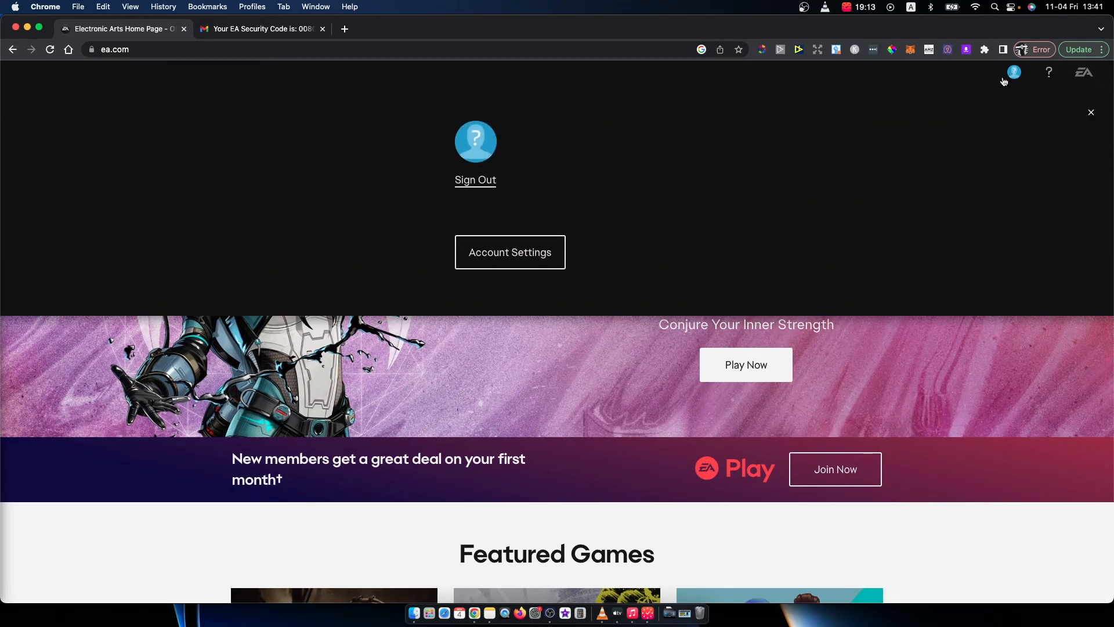
mouse_move(120, 300)
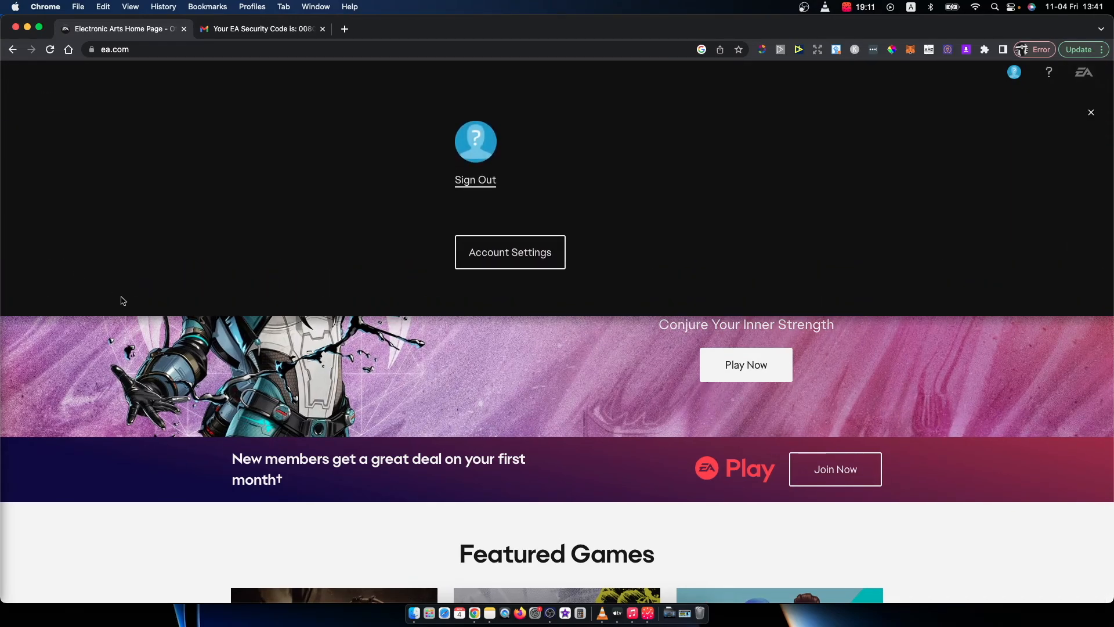
mouse_move(451, 337)
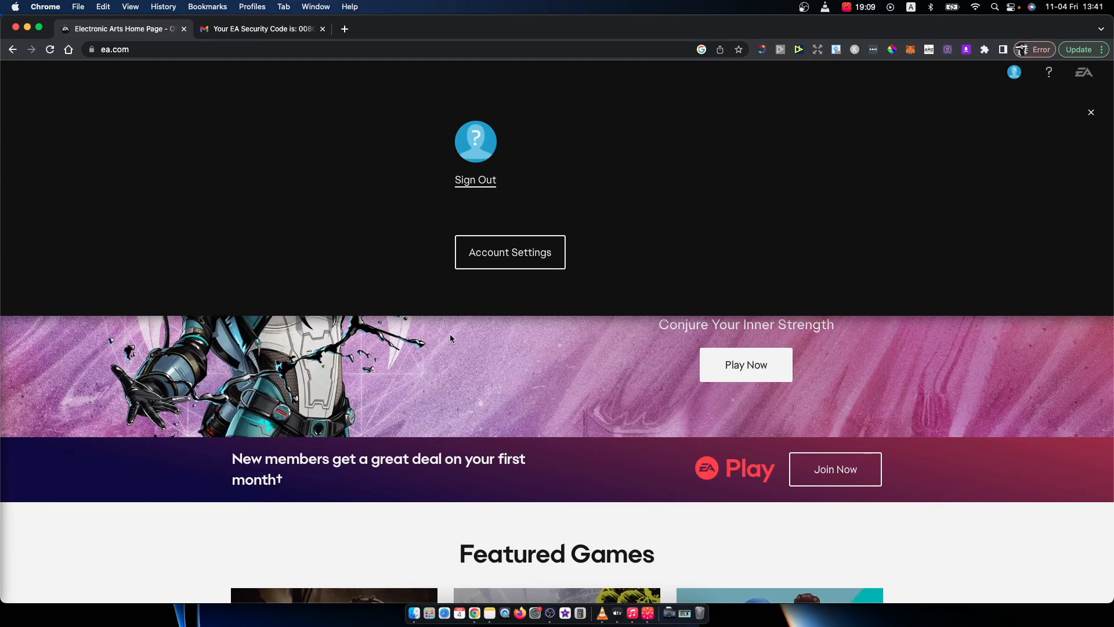
click(509, 252)
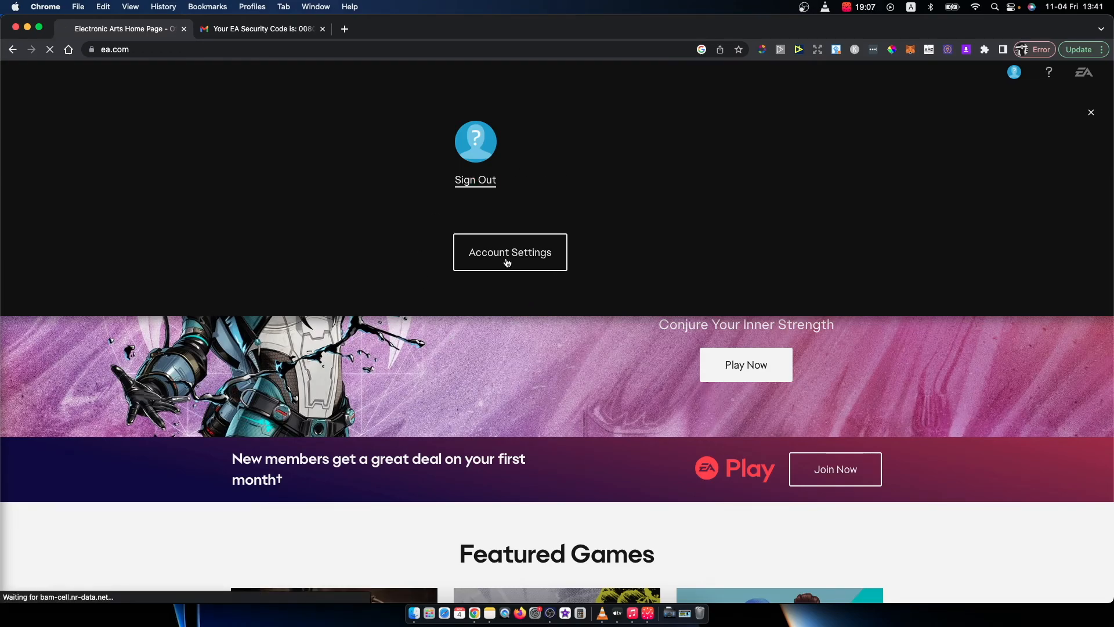
click(510, 252)
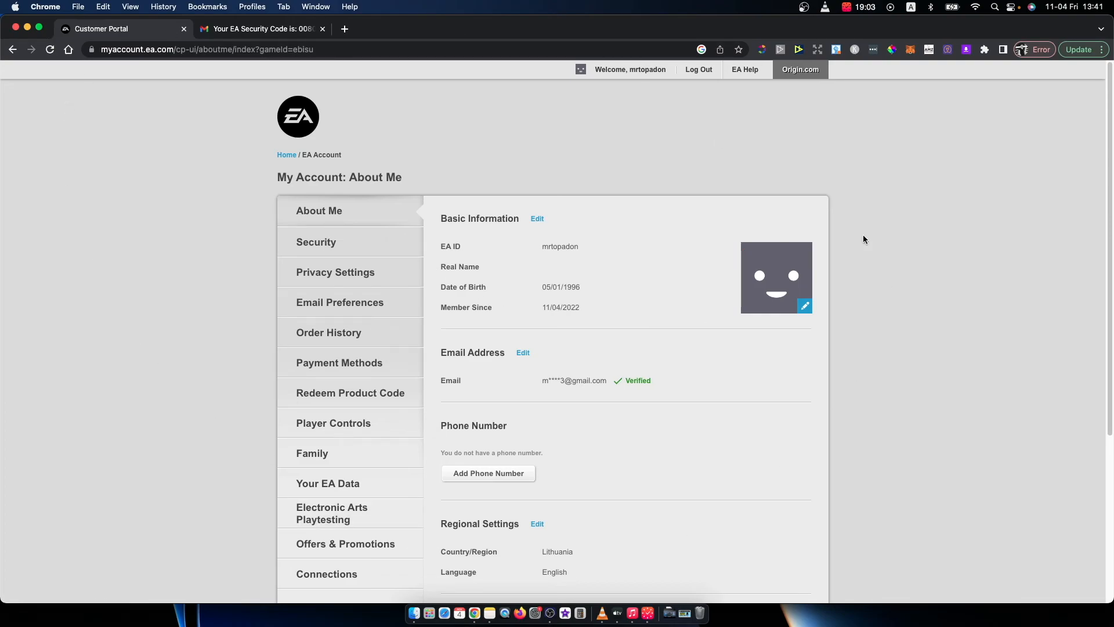
mouse_move(344, 242)
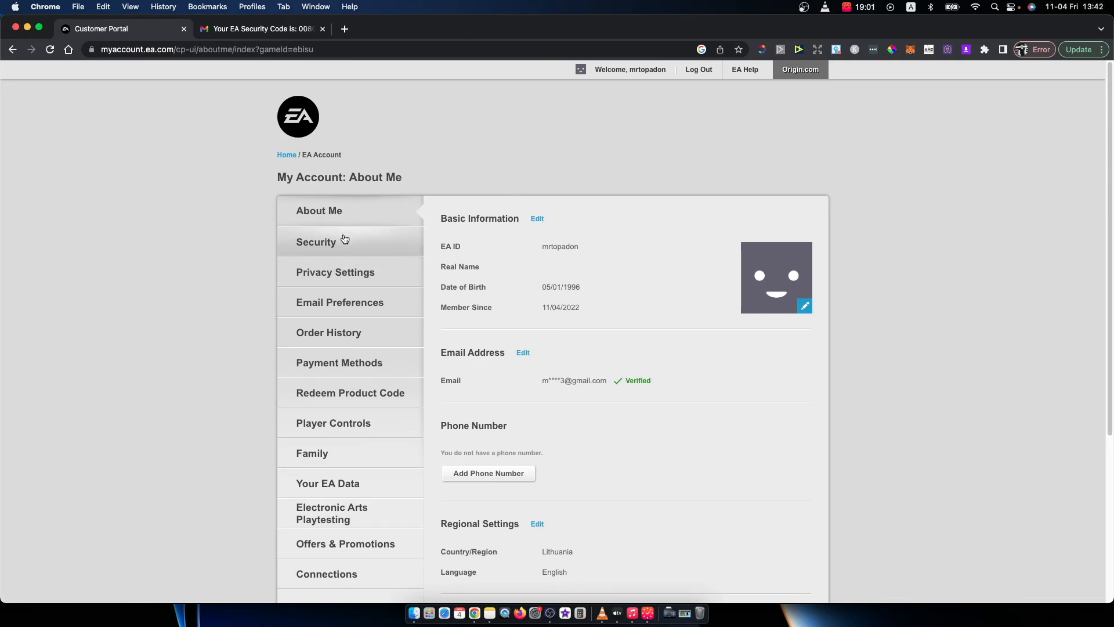
- On the Security page, start Login Verification setup, try Text Message, then settle on Email
click(315, 241)
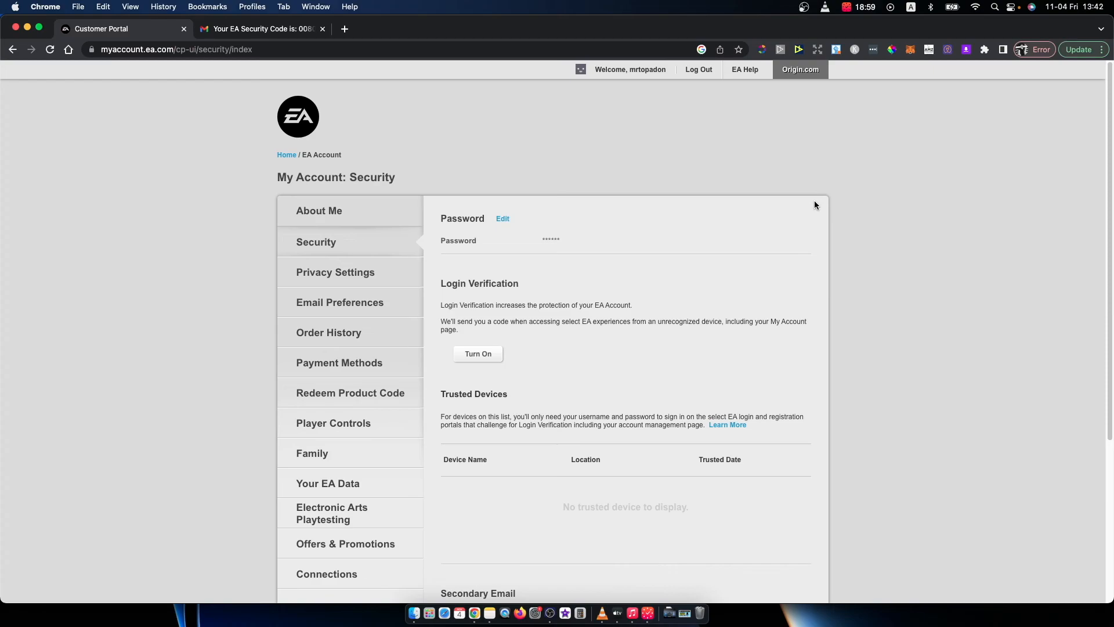
scroll(down, 3)
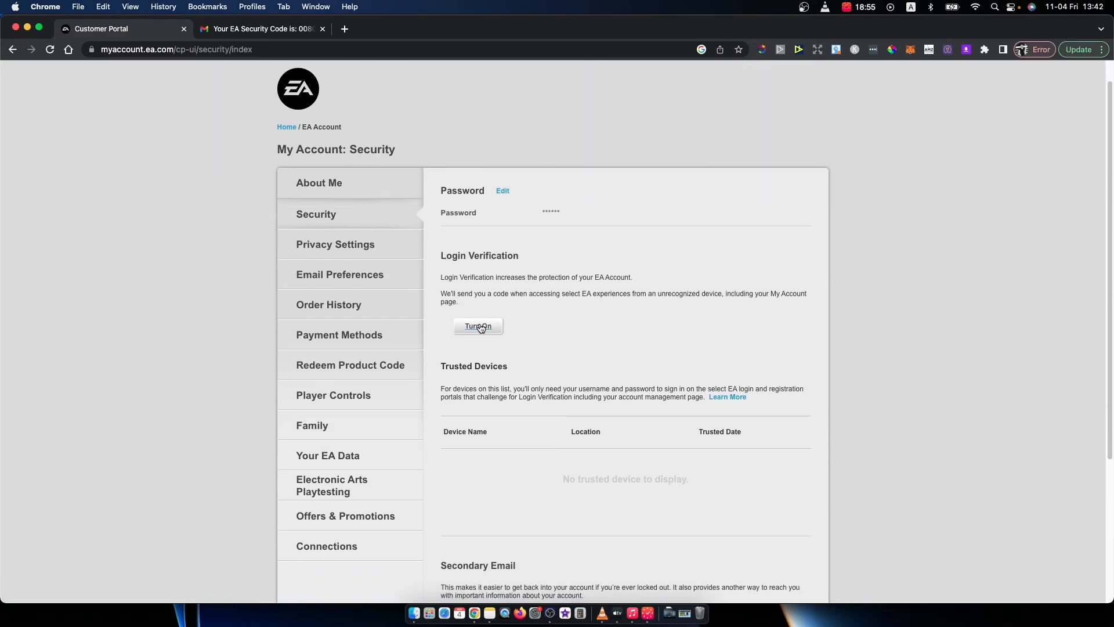
click(477, 326)
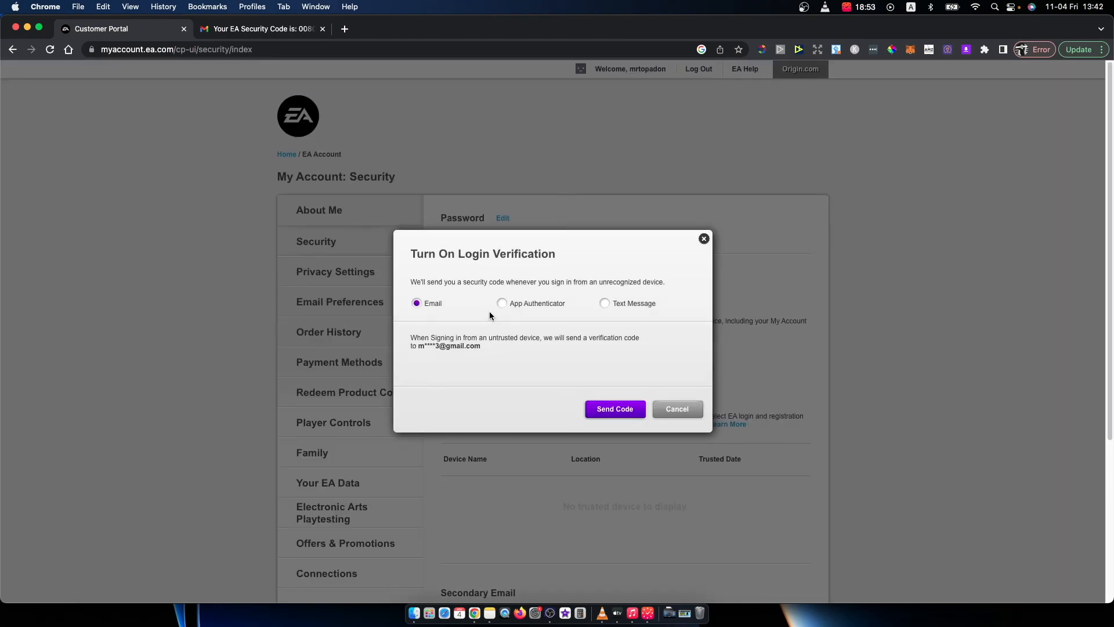
mouse_move(426, 270)
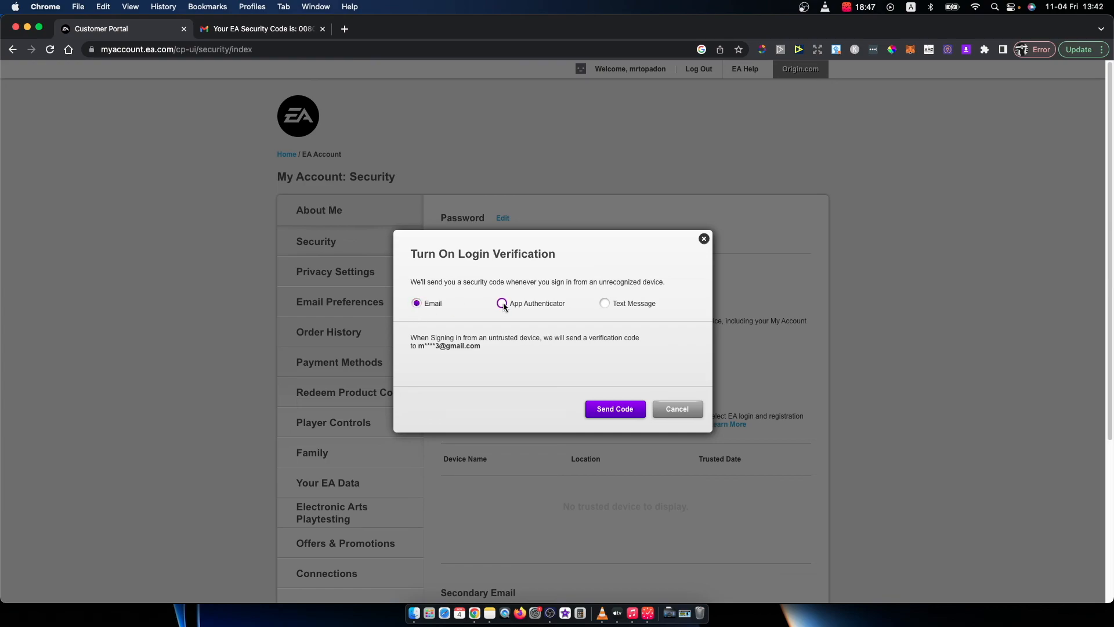
click(605, 303)
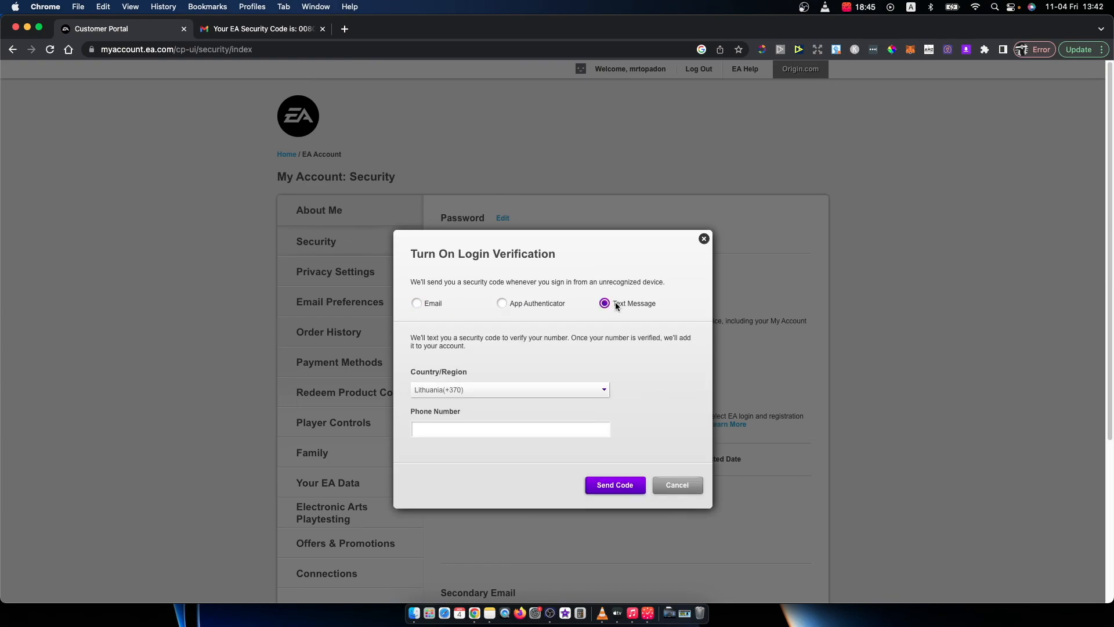
click(417, 303)
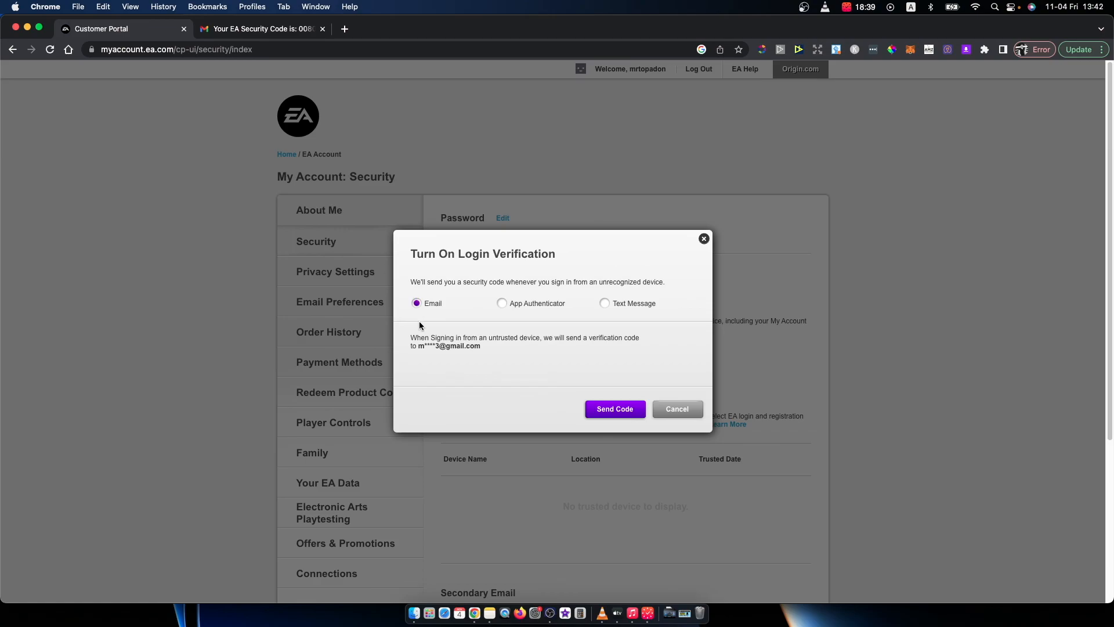
mouse_move(653, 379)
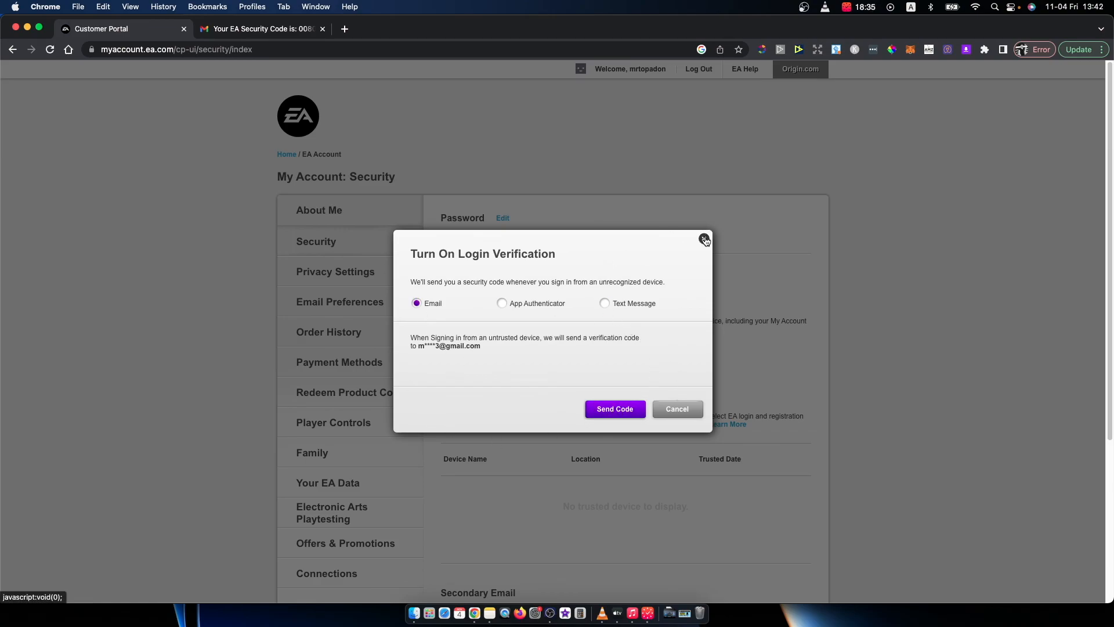
- Close the Turn On Login Verification dialog, reopen it, and dismiss it again, leaving verification off
click(703, 238)
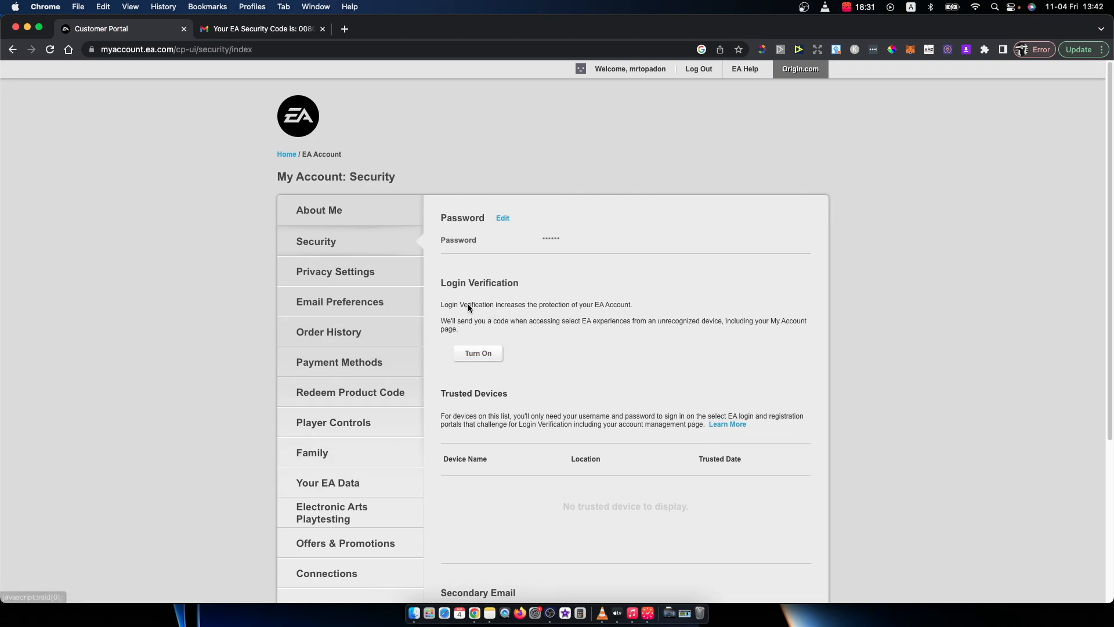
mouse_move(516, 362)
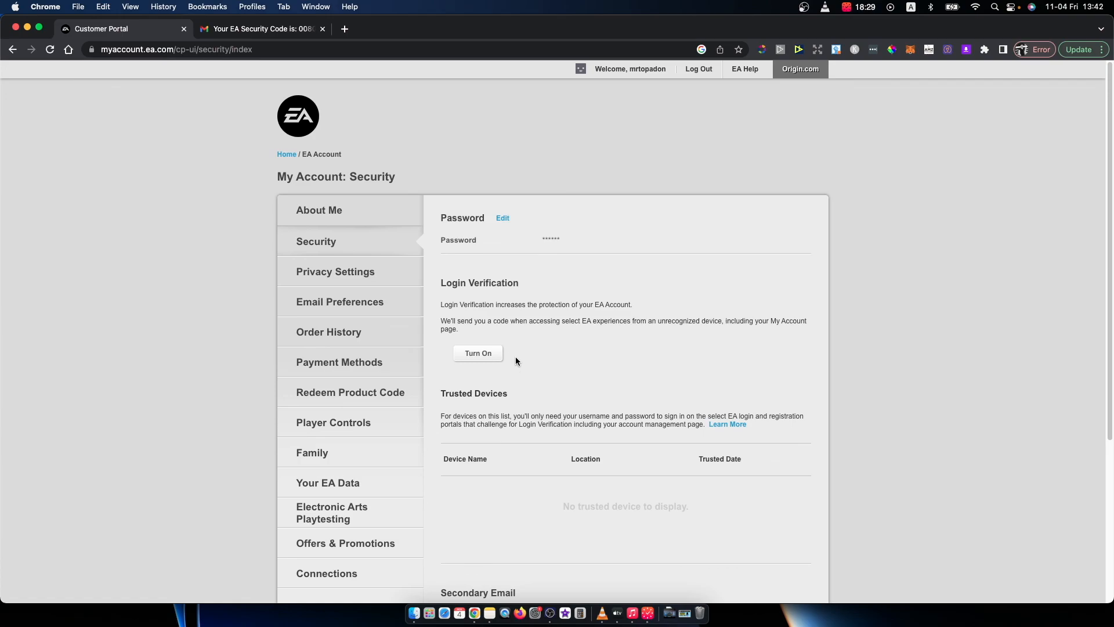
mouse_move(435, 384)
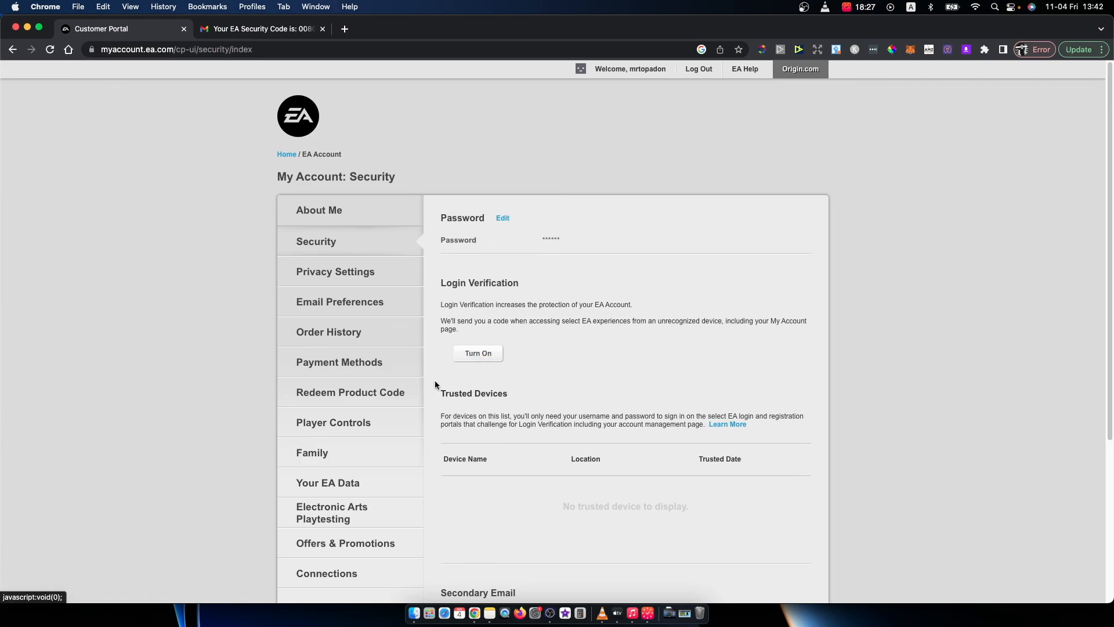
click(477, 353)
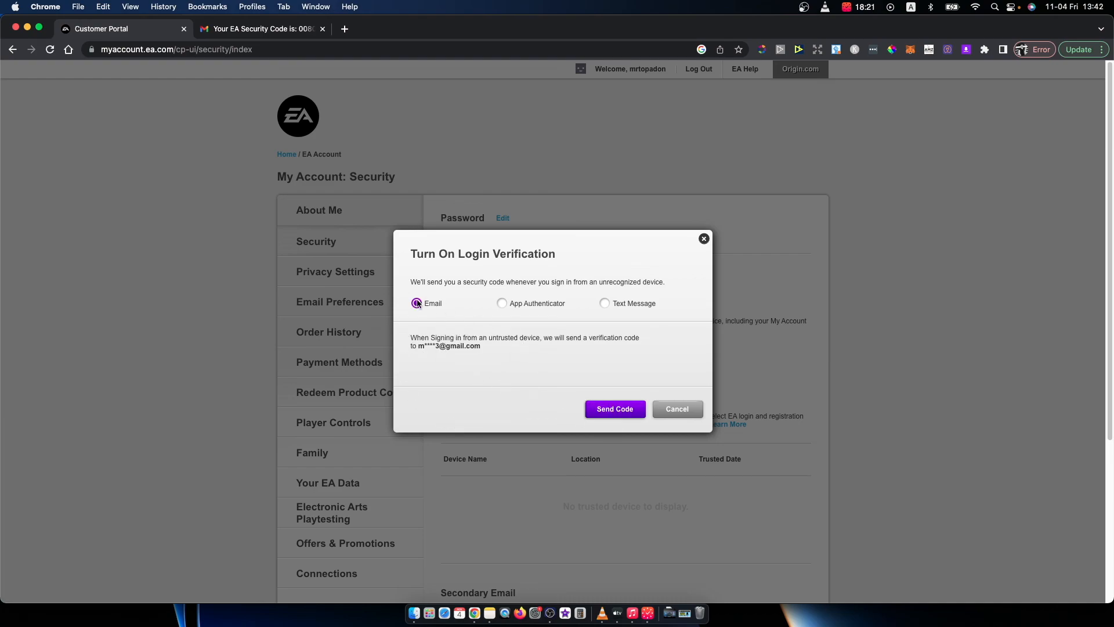
right_click(703, 238)
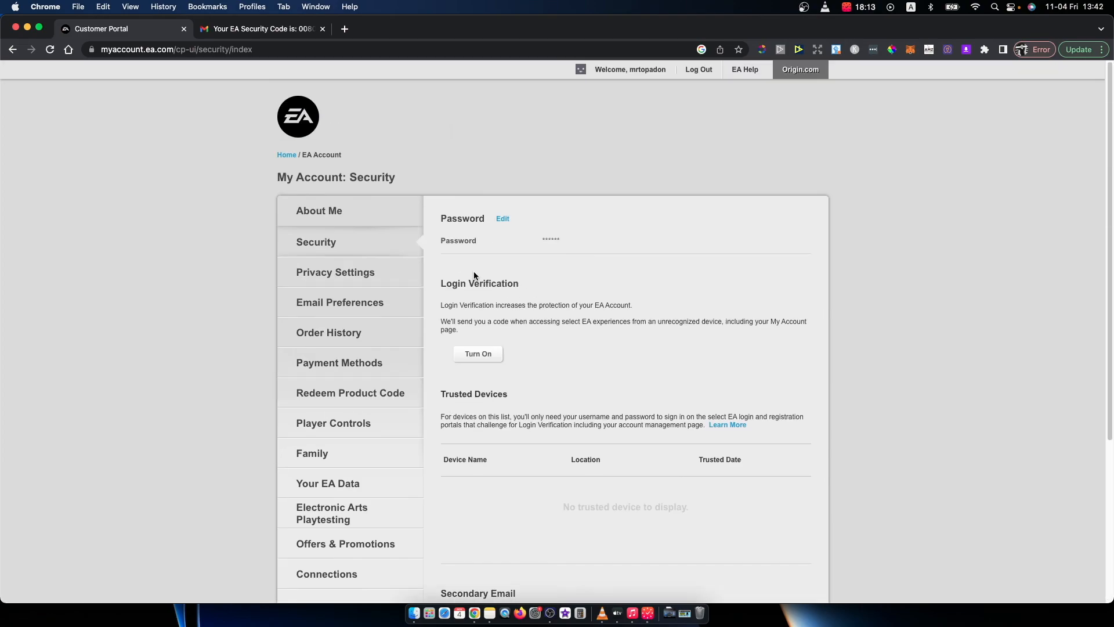
mouse_move(403, 215)
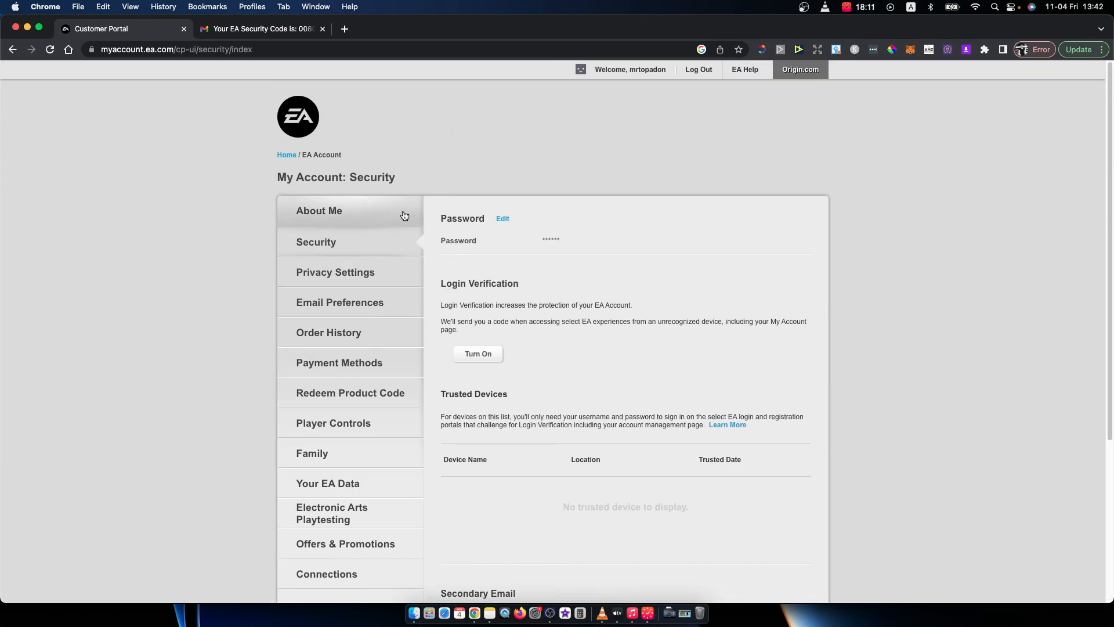